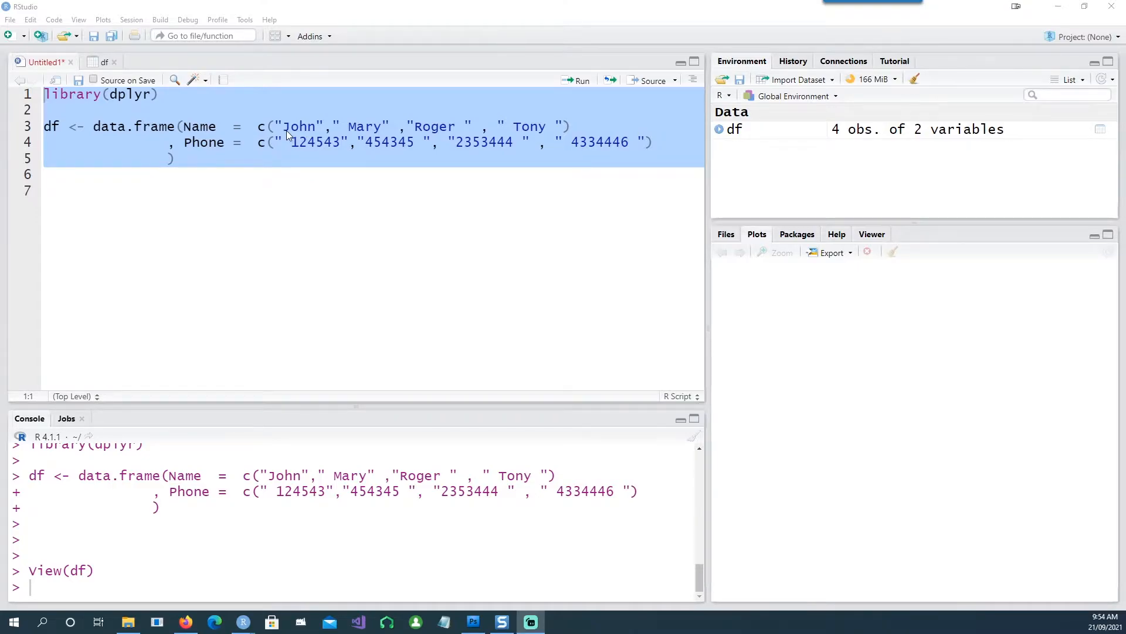
mouse_move(287, 149)
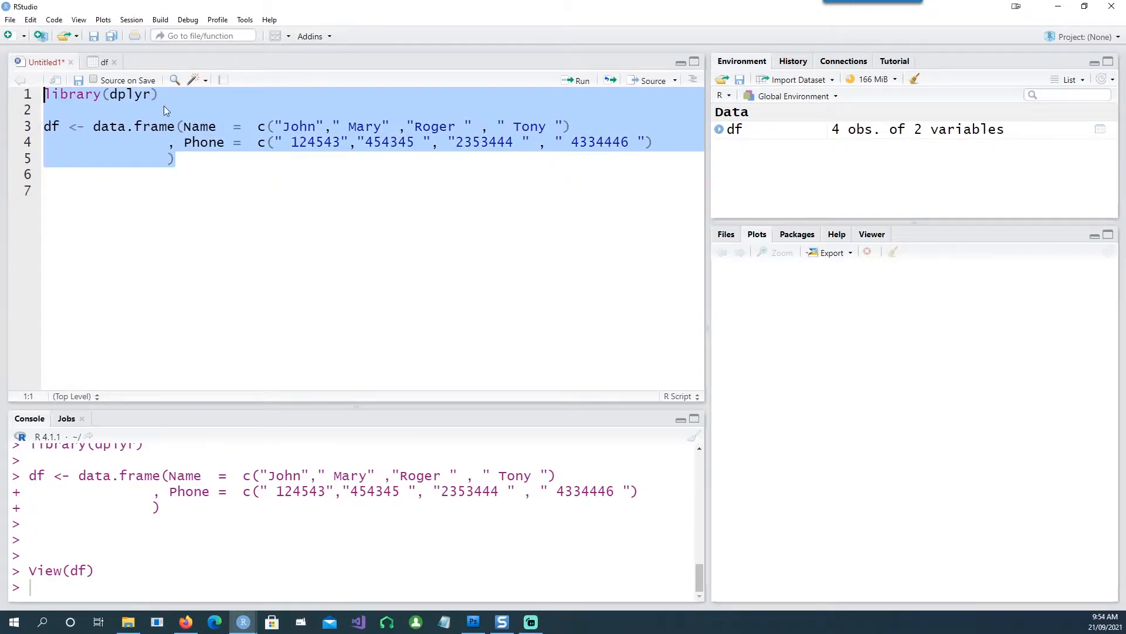
mouse_move(126, 103)
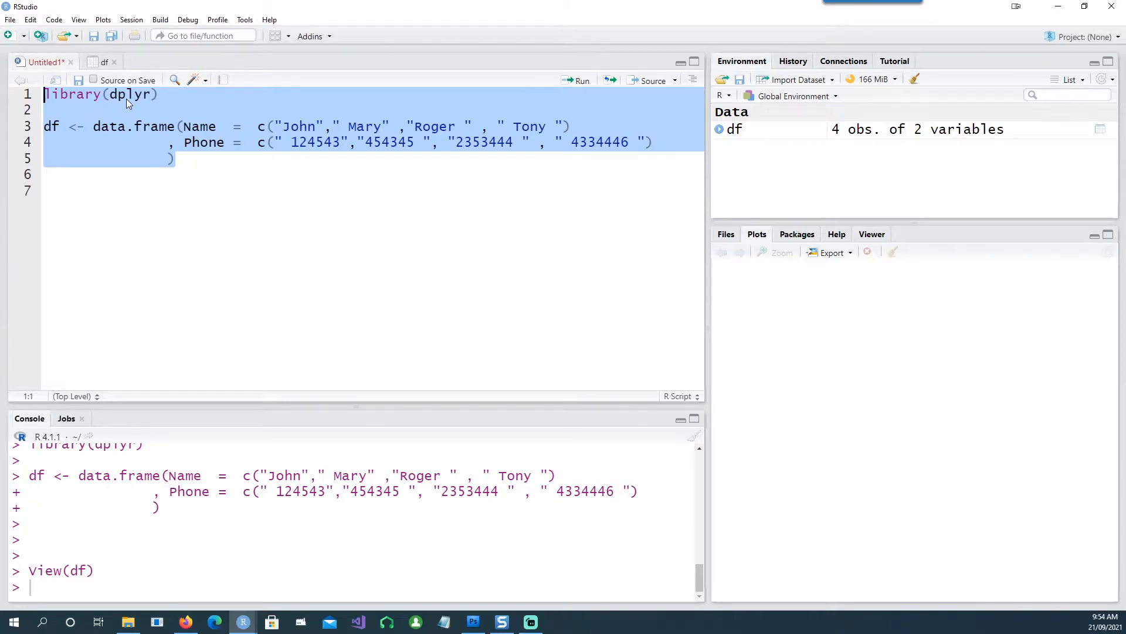
mouse_move(159, 137)
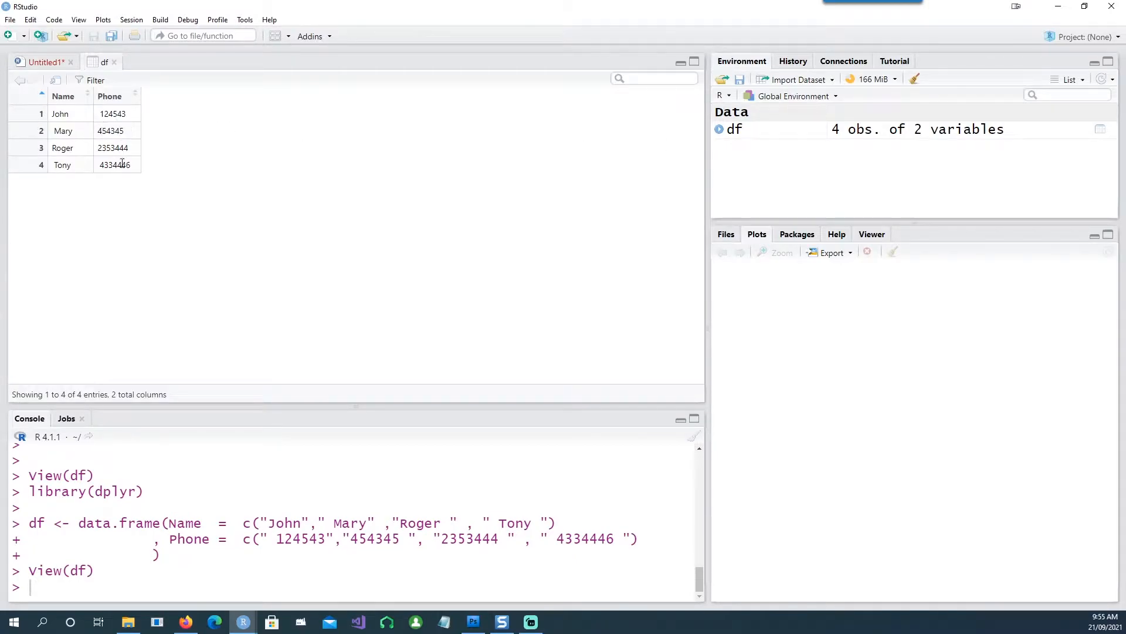
mouse_move(115, 164)
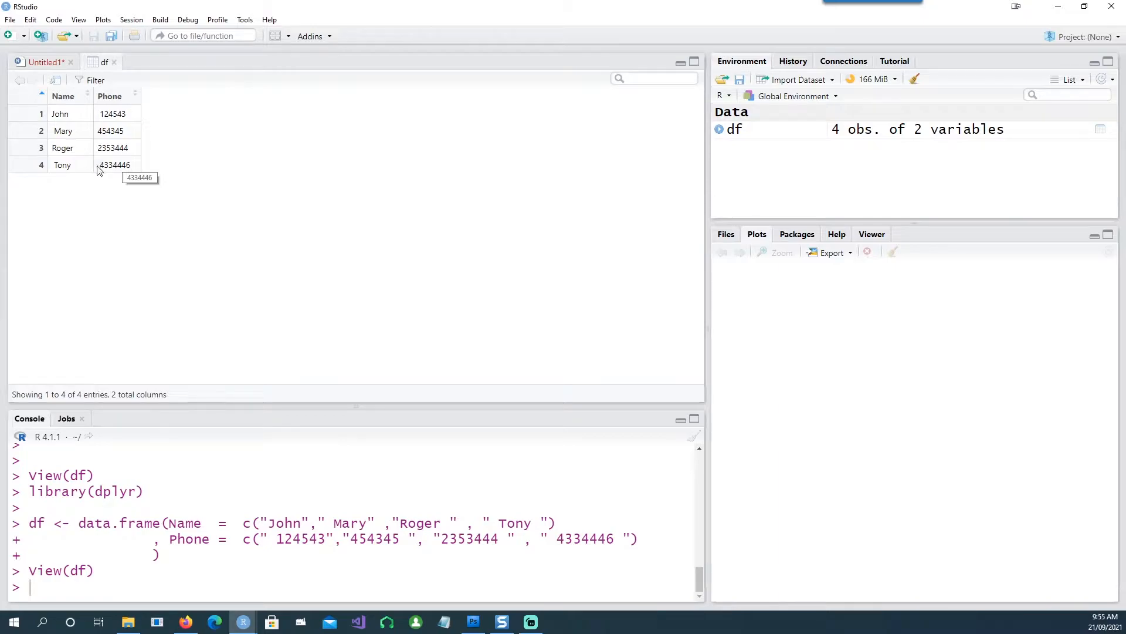
- Return to the Untitled1 script's empty line 7 after viewing the padded df data frame
left_click(42, 61)
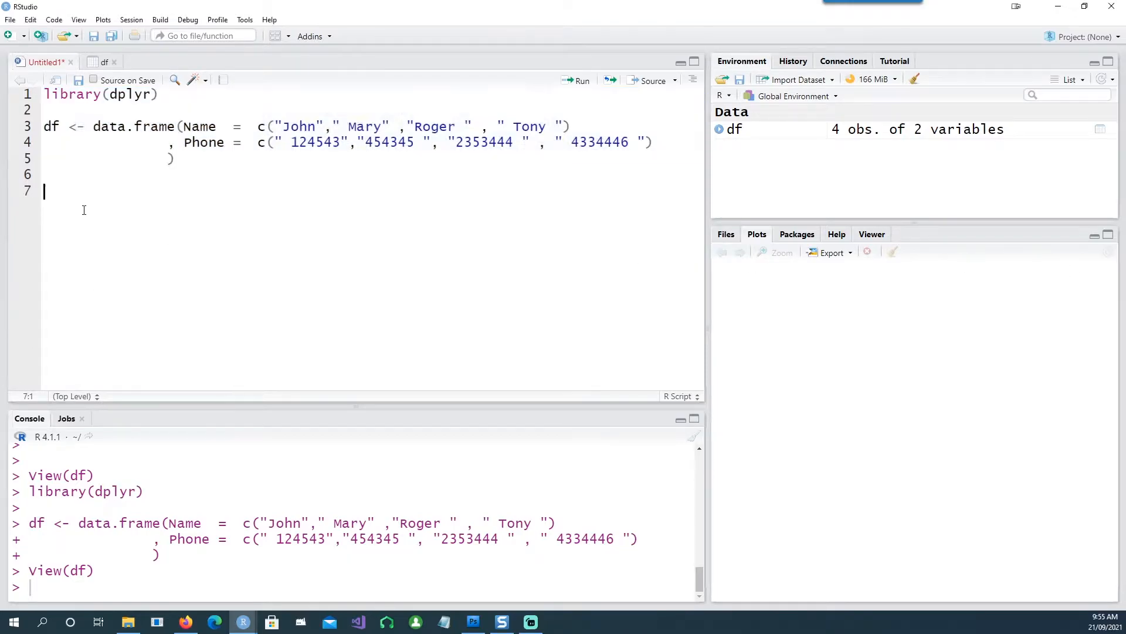
- Add dplyr::glimpse(df) on line 7 to show Name and Phone with stray spaces
type("dplyr::glimpse(df)")
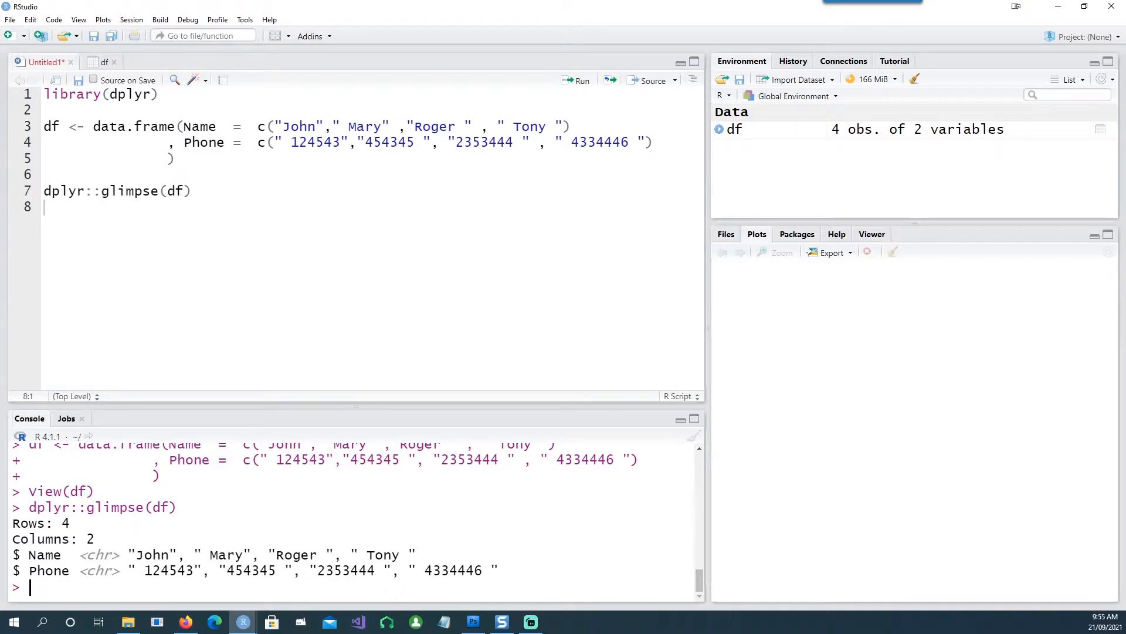
- Run trimws(" tasdfadf ") with which left, right and both, plus a comment on trimming other characters
type("trimws(\" tasdfadf \", which = c(\"left\"))")
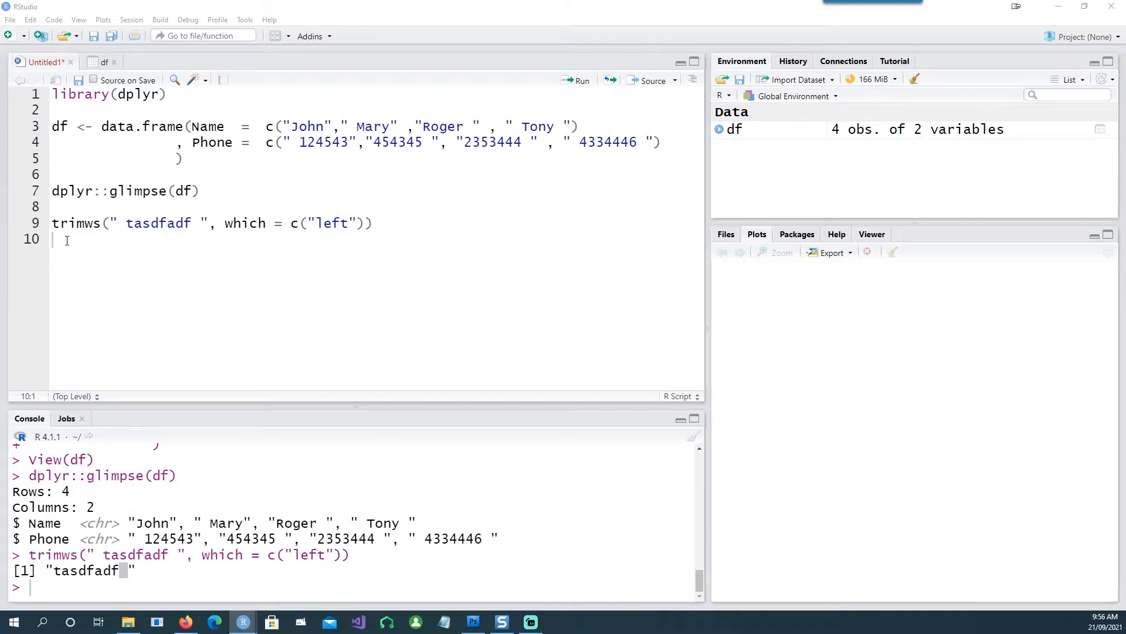
type("trimws(\" tasdfadf \", which = c(\"right\"))")
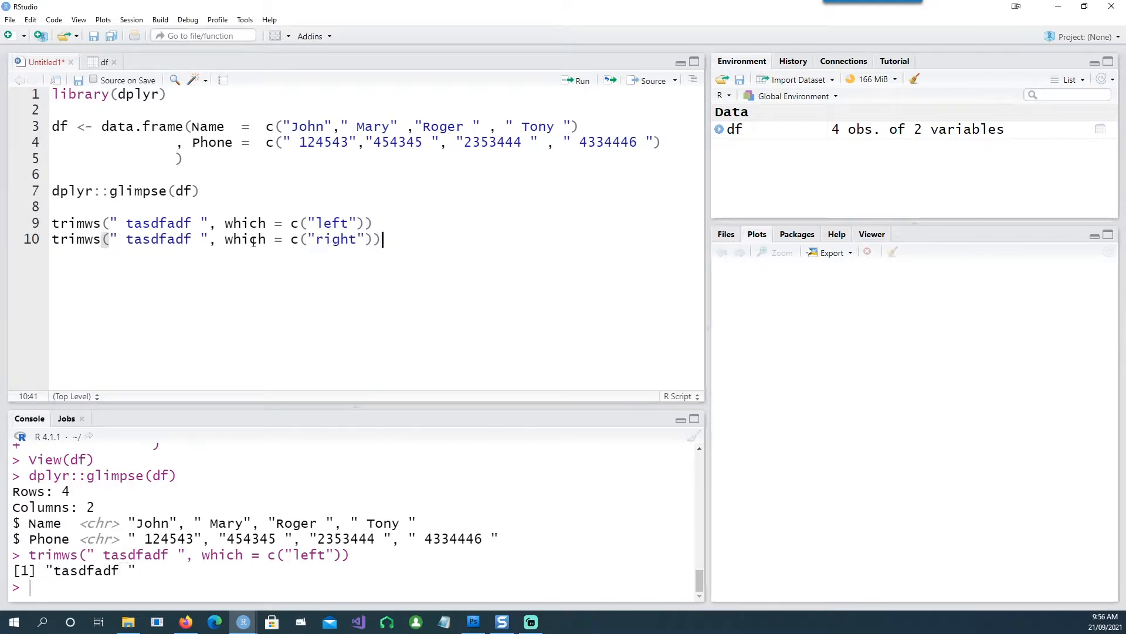
double_click(336, 240)
type("trimws(\" tasdfadf \", which = c(\"both")
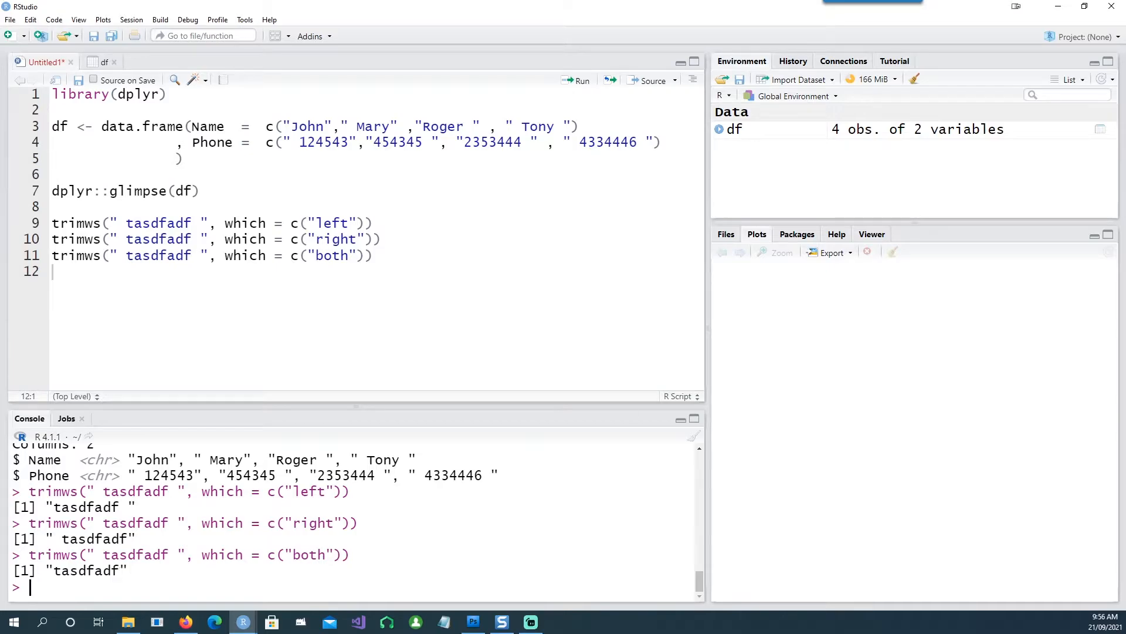
type("# You can also use the trimws to remove anything( eg , ; .) which occurs at the beginning or end.")
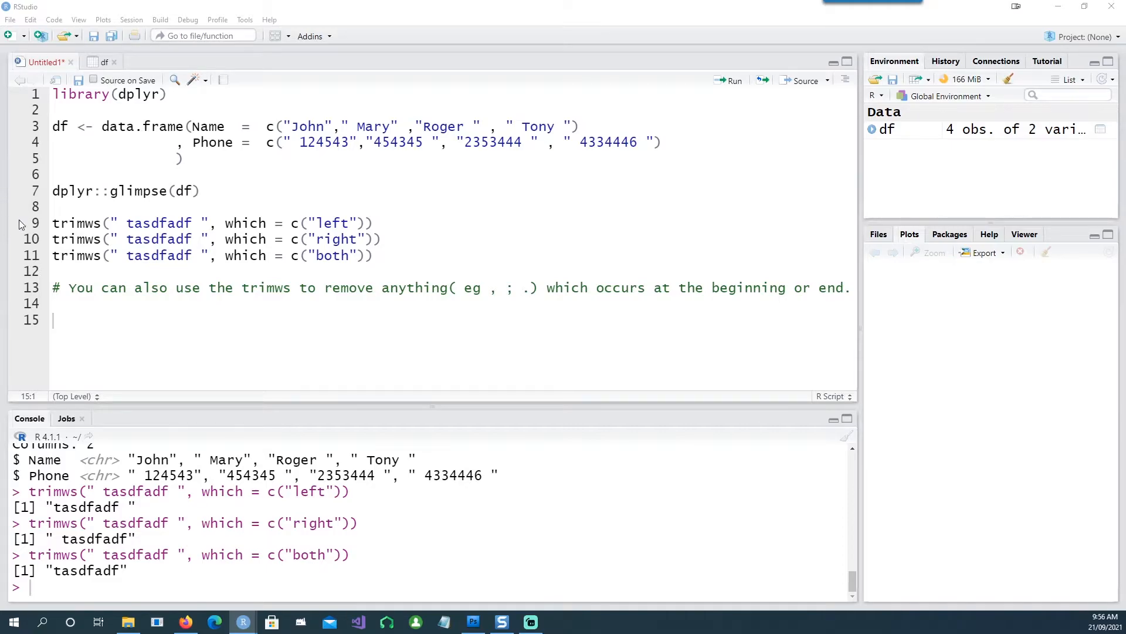
- Trim ",dfadf ," and ",dfadf\n," using whitespace "[ \t\r\n,]", each returning dfadf
type("trimws(\",dfadf ,\", which = c(\"both\"), whitespace = \"[ \\t\\r\\n,]\")")
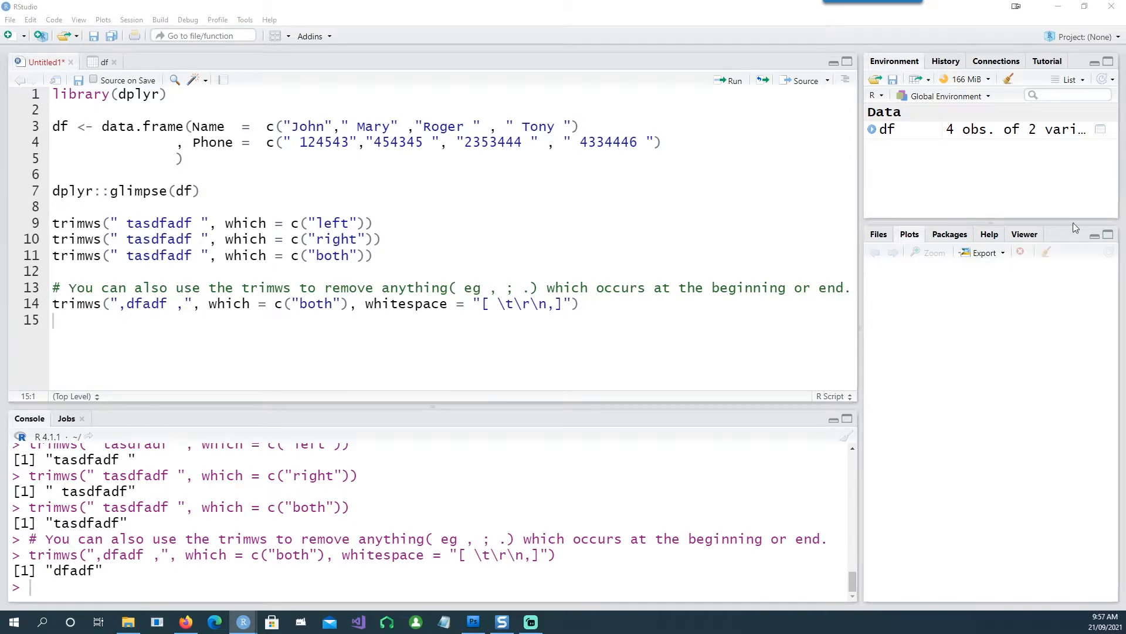
type("trimws(\",dfadf\\n,\", which = c(\"both\"), whitespace = \"[ \\t\\r\\n,]\")")
type("trimws(\",dfadf\\r\\n\", which = c(\"both\"), whitespace = \"[ \\t\\r\\n,]\")")
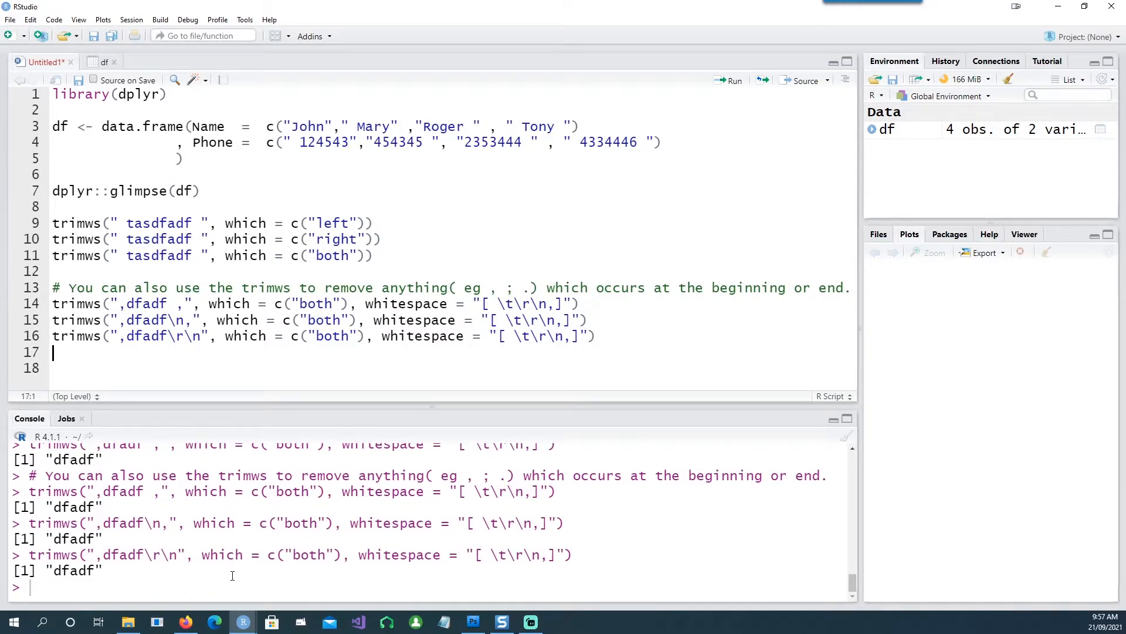
mouse_move(147, 560)
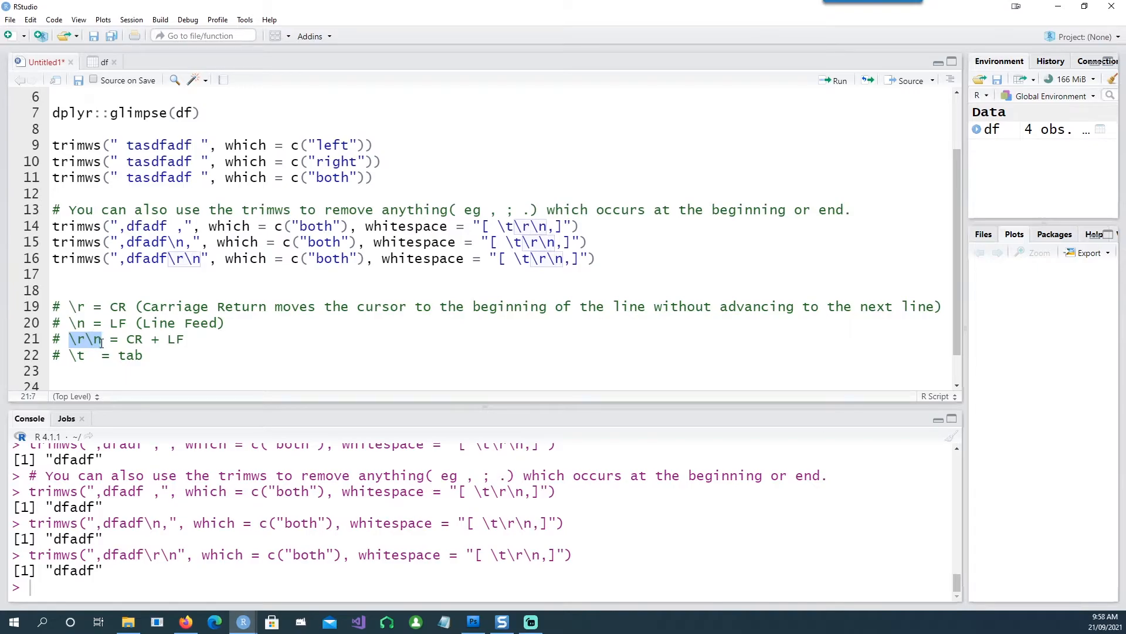
- Move to an empty line below the \r, \n, \r\n and \t escape-code notes
left_click(72, 355)
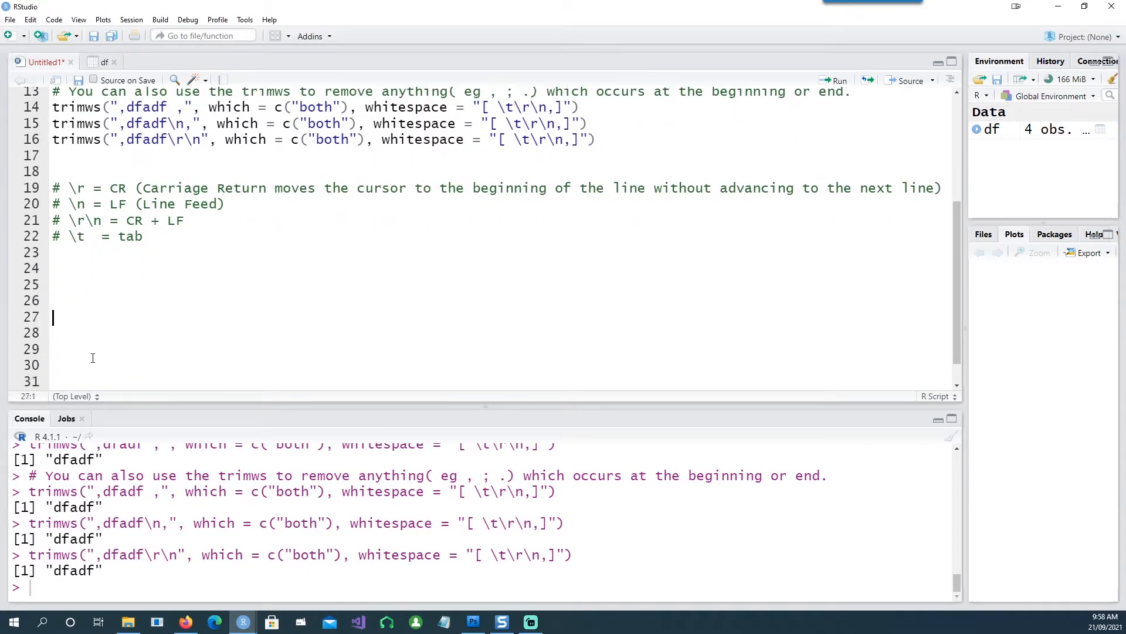
- Add the complete-data-frame comment and run df.Fixed <- data.frame(lapply(df, trimws)) with its glimpse
type("# How to remove the spaces from a complete data frame")
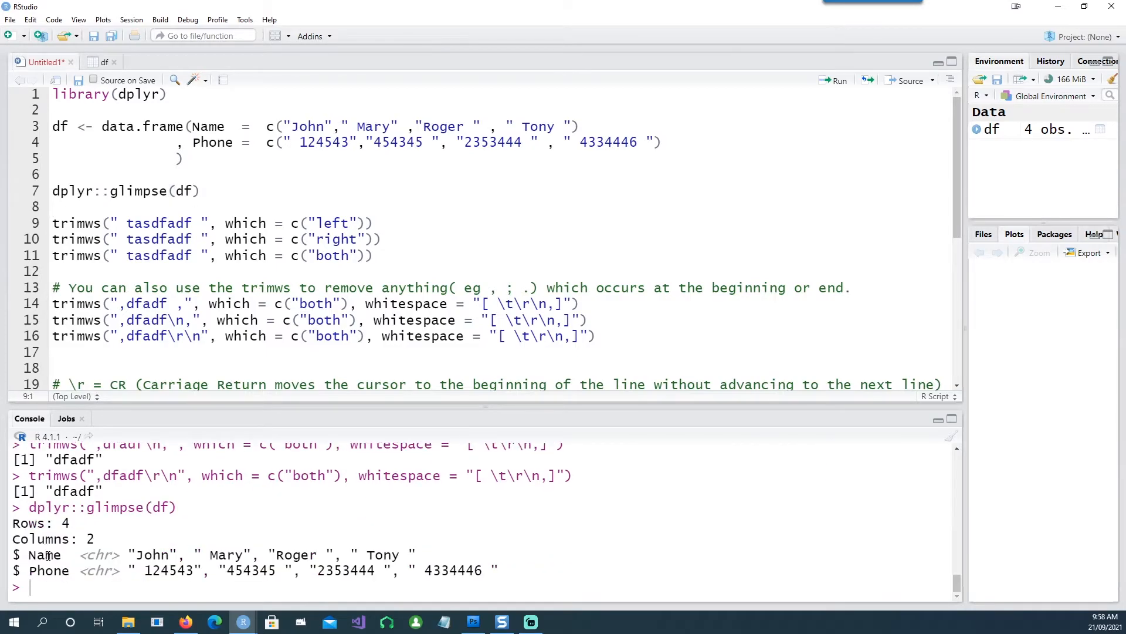
mouse_move(269, 536)
type("glimpse(df.Fixed)")
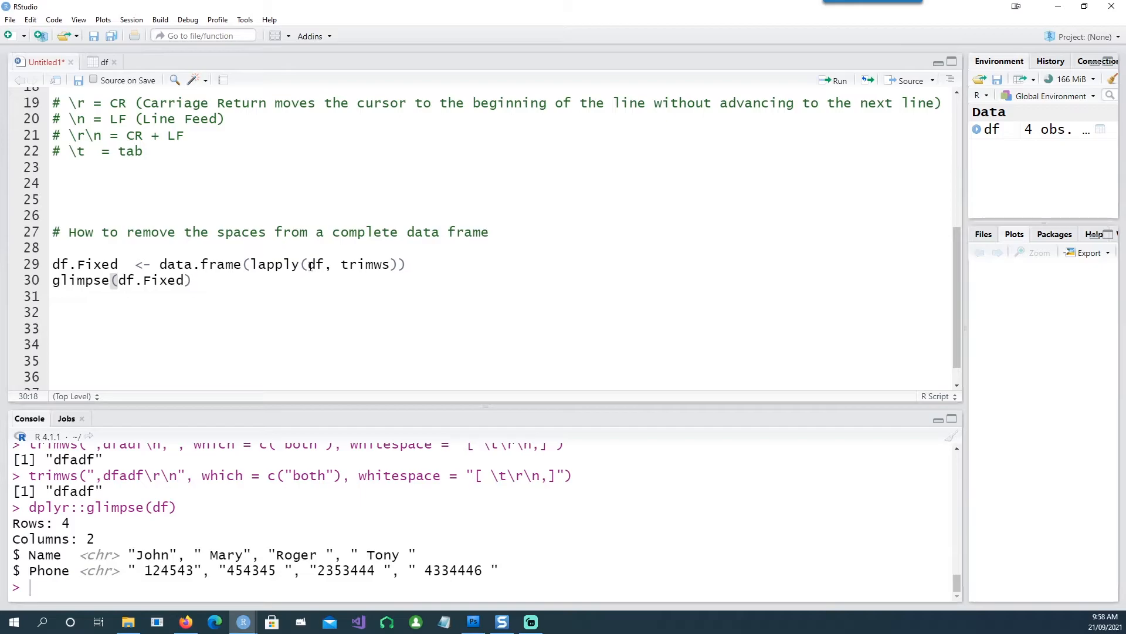
left_click(314, 265)
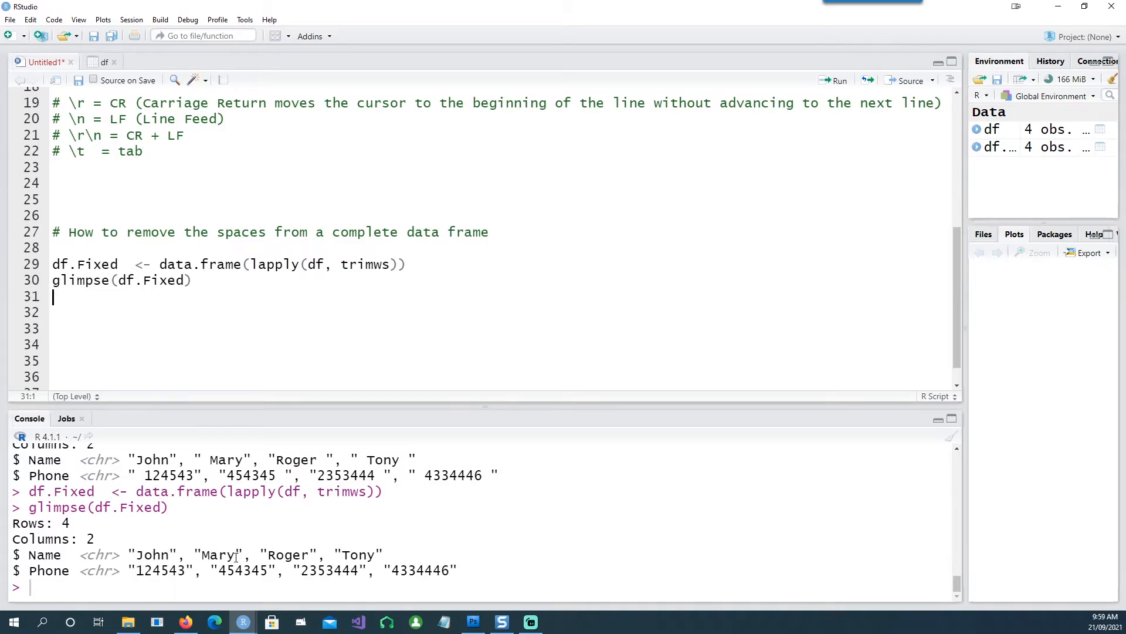
mouse_move(216, 453)
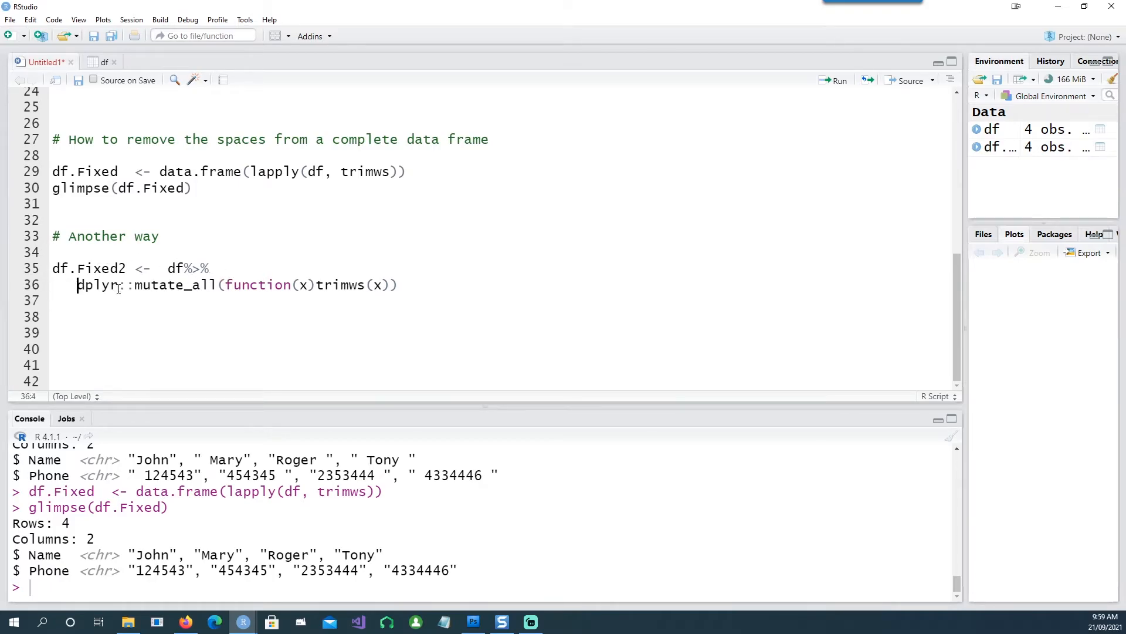
- Indent and run df.Fixed2 <- df %>% mutate_all(trimws), then add glimpse(df.Fixed2)
key("Tab")
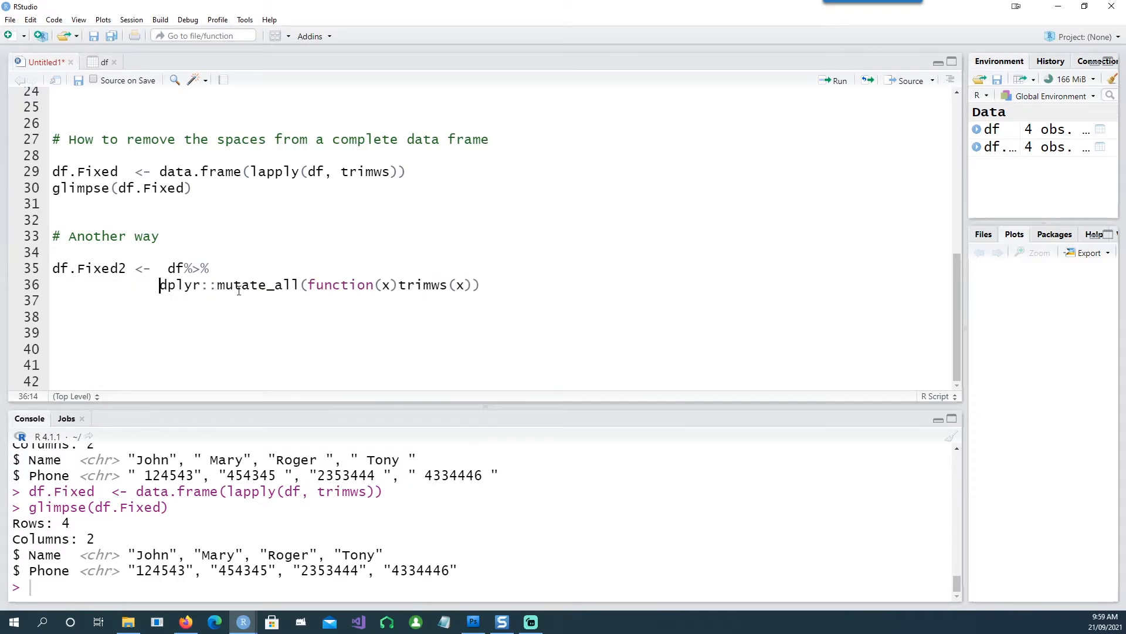
double_click(173, 268)
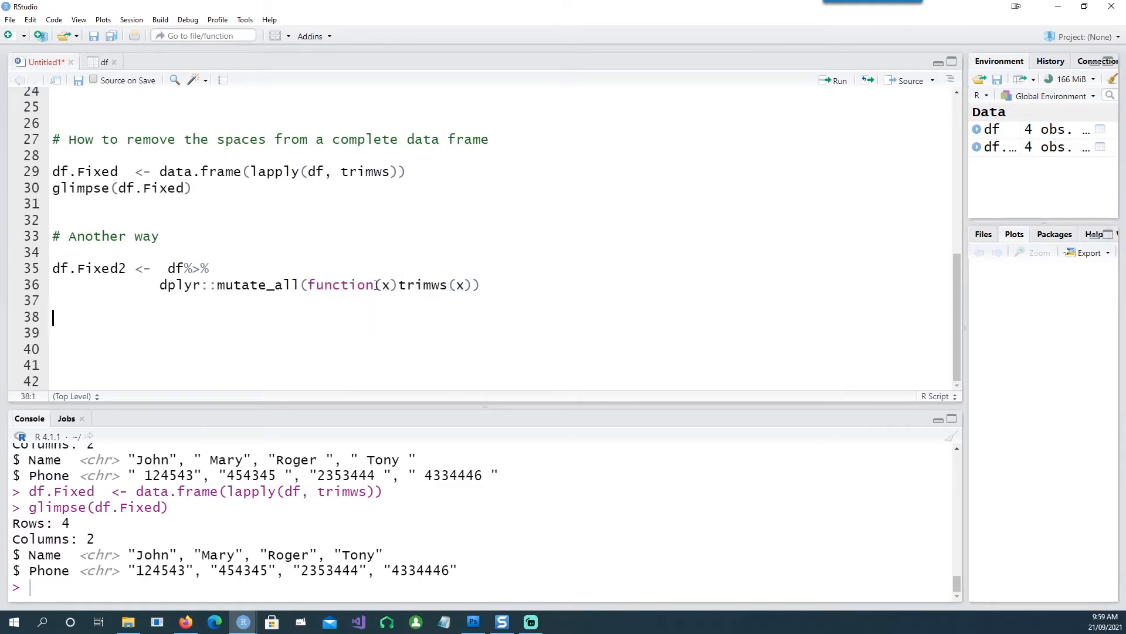
left_click(386, 285)
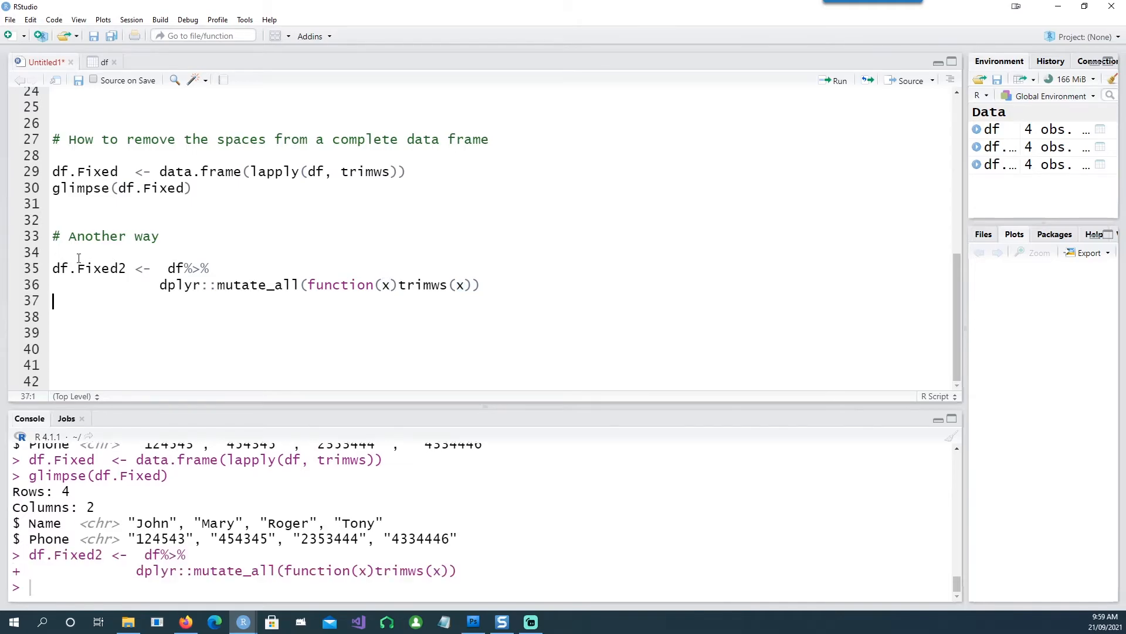
type("glimpse(df.Fixed2)")
type("dplyr::mutate(across(where(is.character) ,  function(x)trimws(x)))")
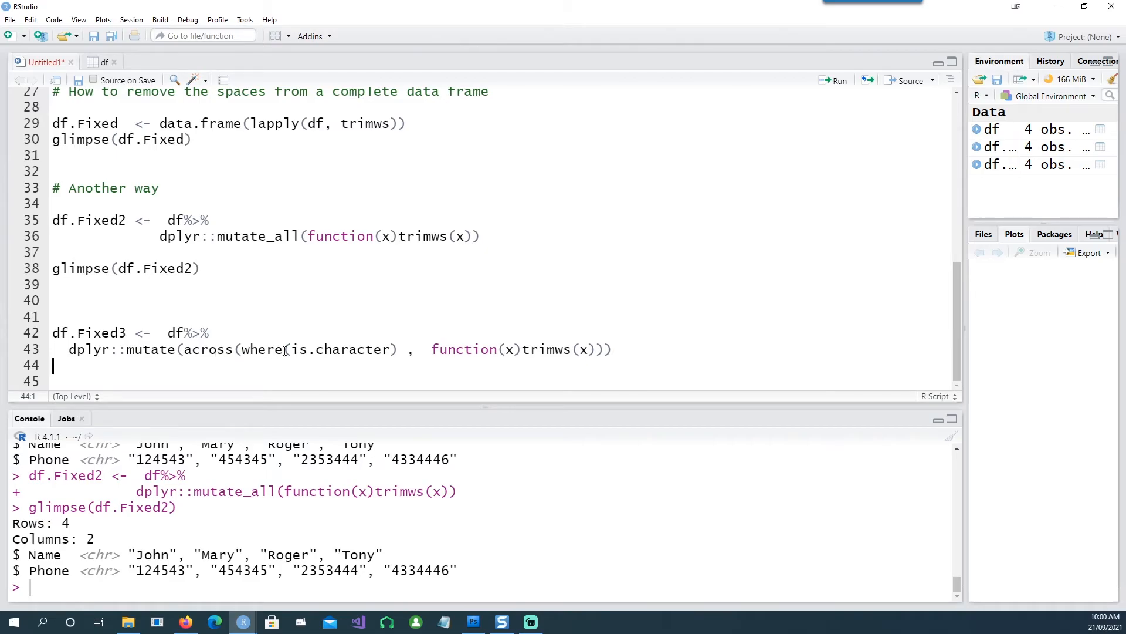
- Highlight is.character in the df.Fixed3 across(where(...)) trimws pipeline
double_click(341, 349)
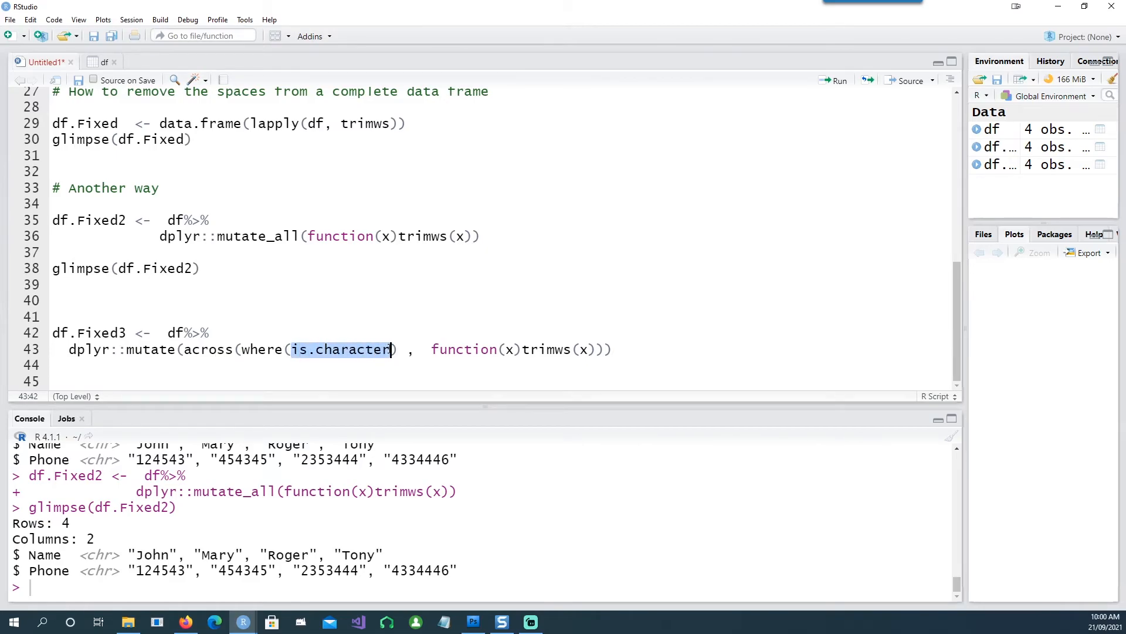
left_click(81, 316)
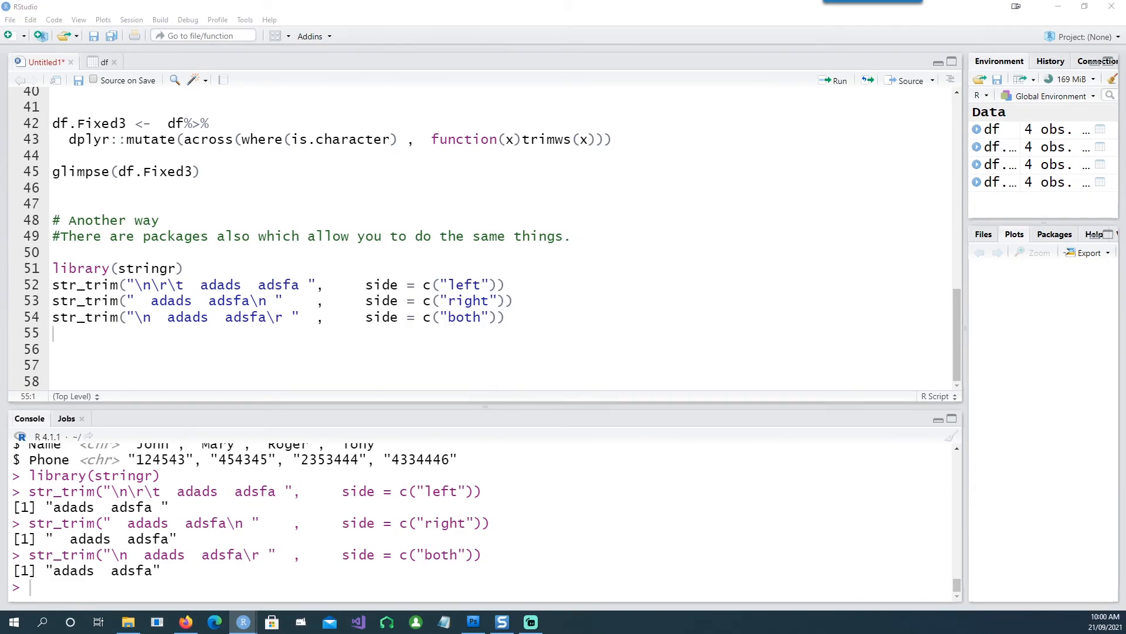
- Move below the str_trim left, right and both examples
left_click(100, 365)
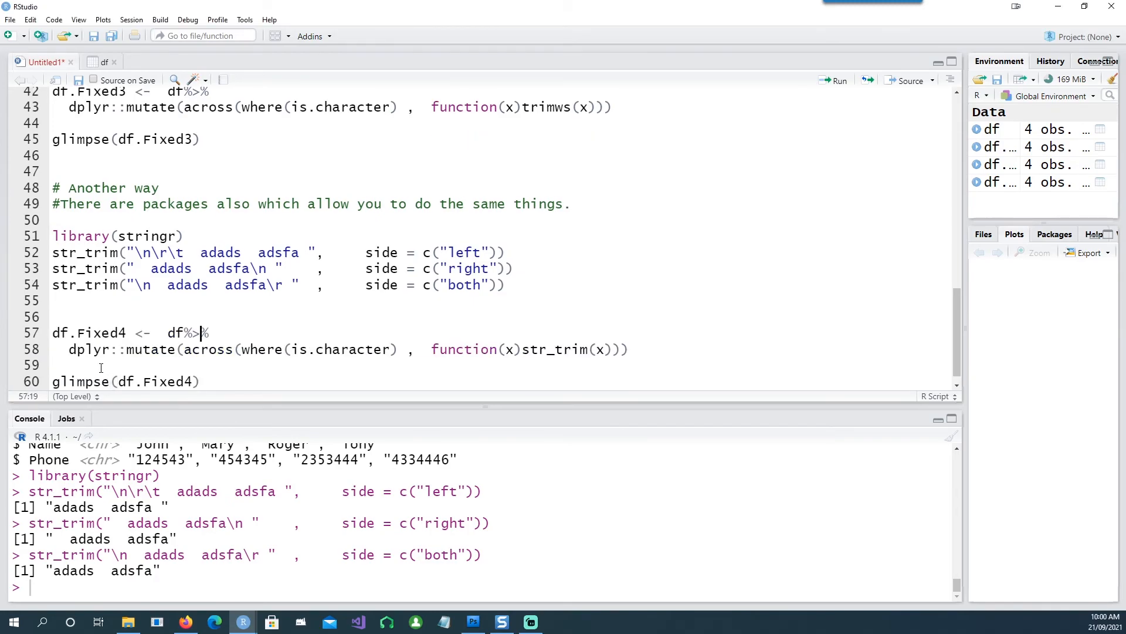
- Write df.Fixed4 applying str_trim to character columns, with glimpse(df.Fixed4), on line 59
left_click(173, 333)
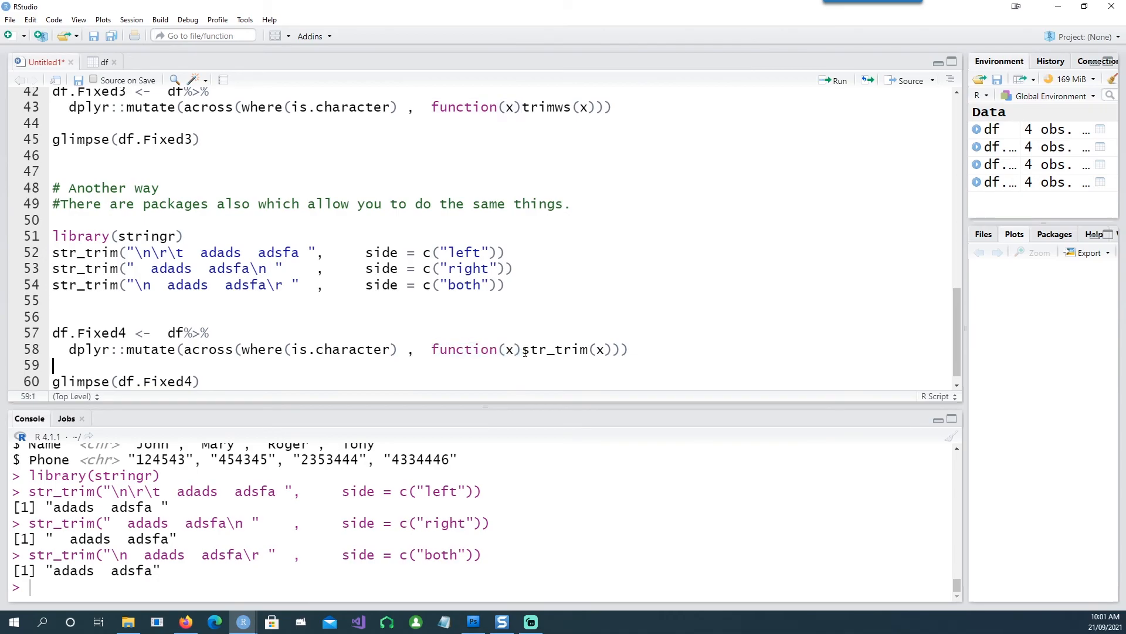
double_click(553, 349)
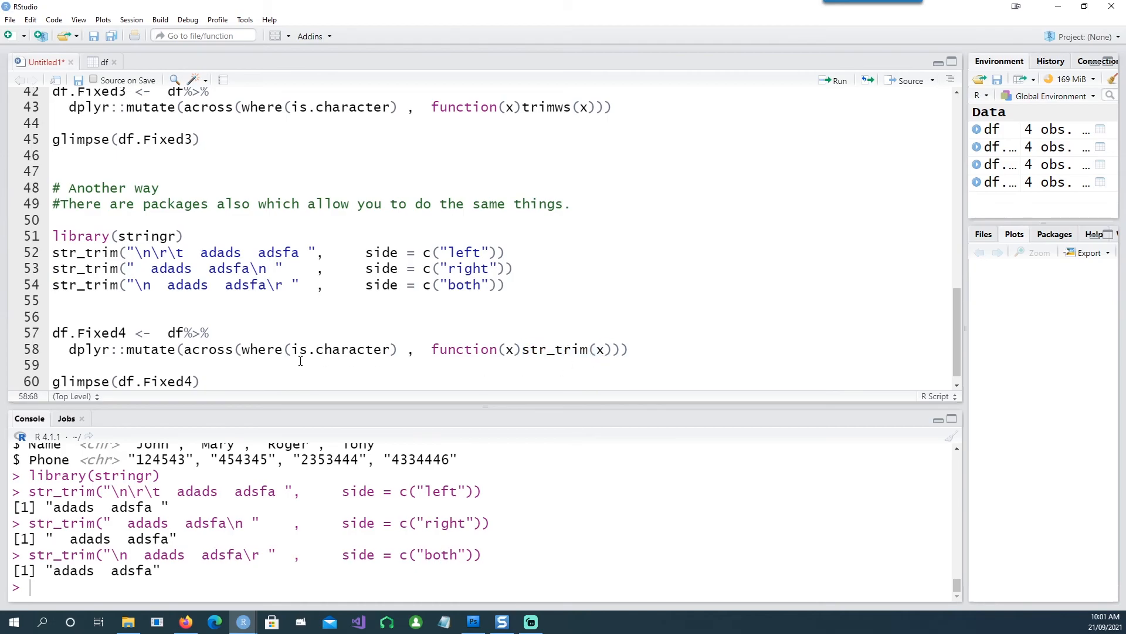
left_click(70, 316)
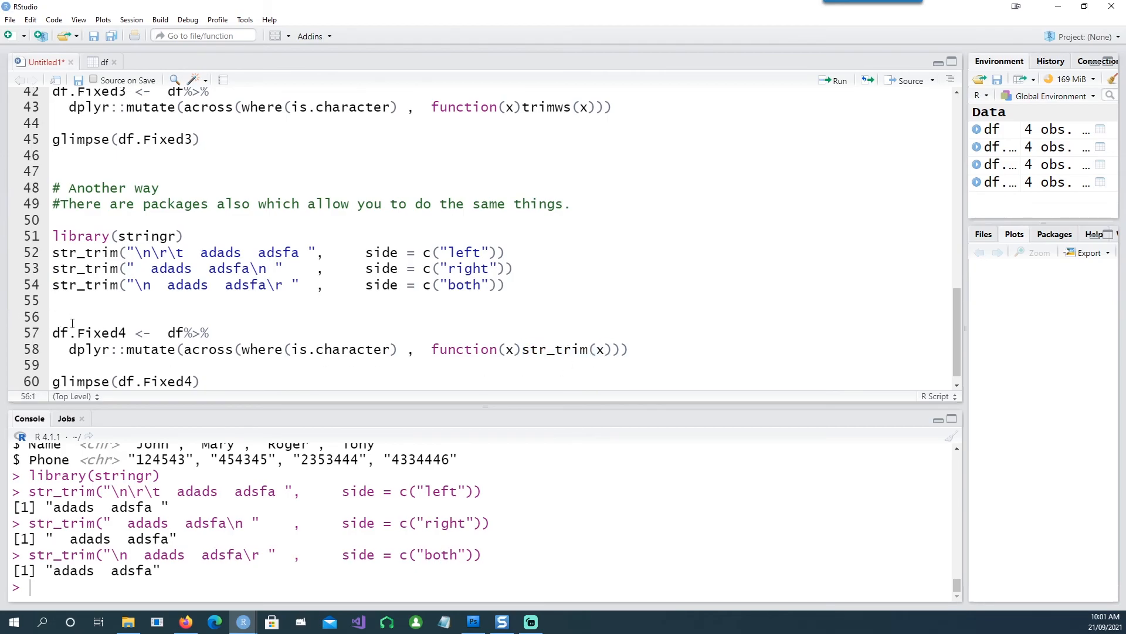